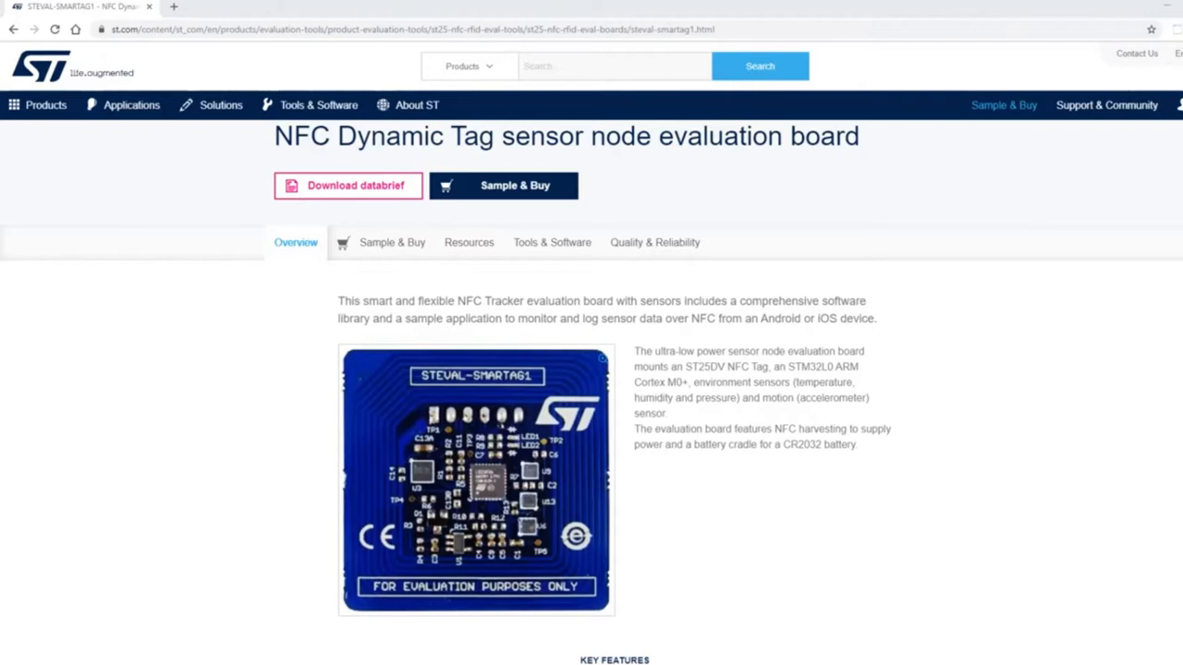
mouse_move(811, 618)
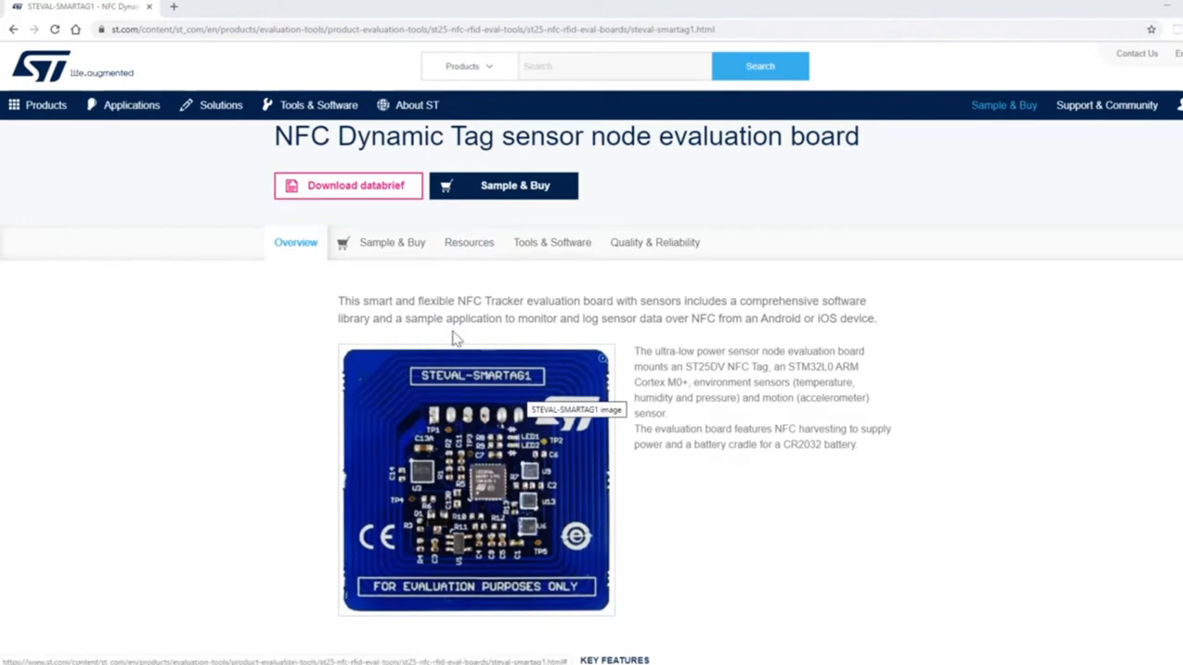
mouse_move(677, 219)
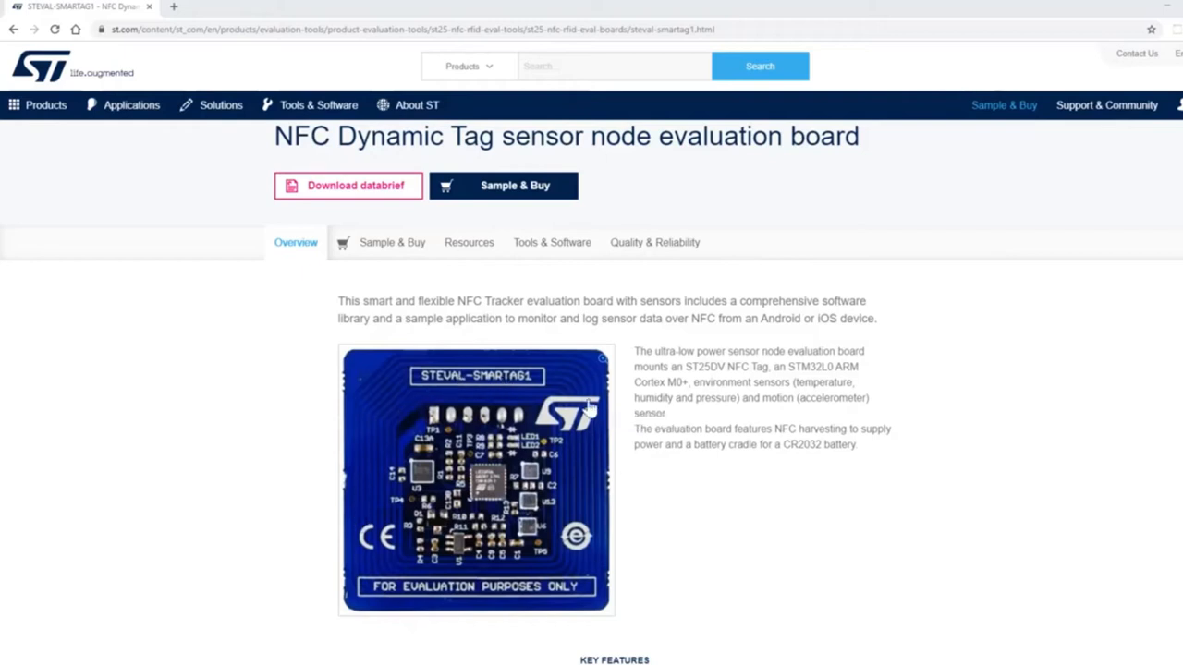
mouse_move(621, 399)
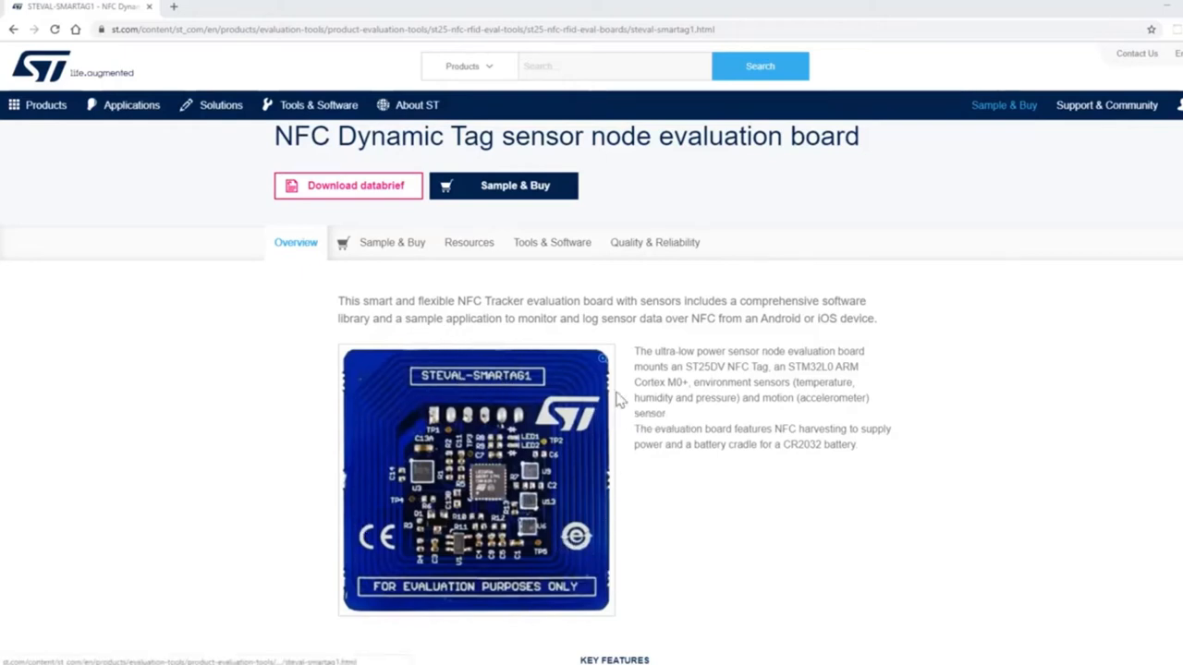
Scroll through the STEVAL-SMARTAG1 product page to review its Overview section.
scroll(down, 3)
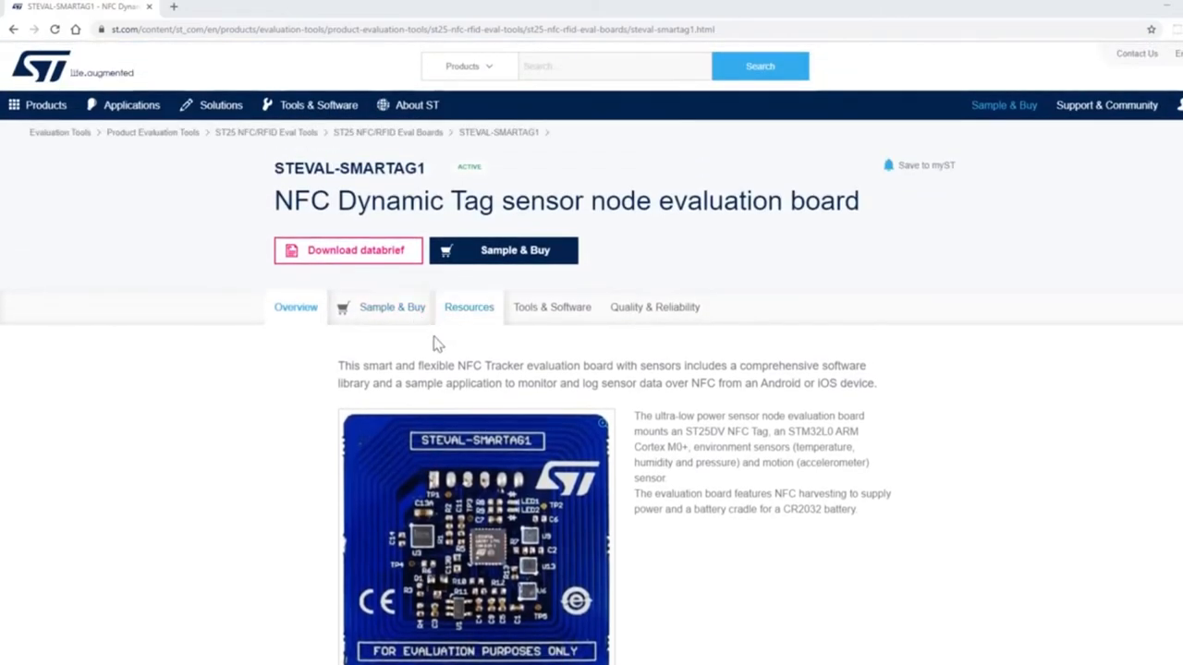
scroll(down, 3)
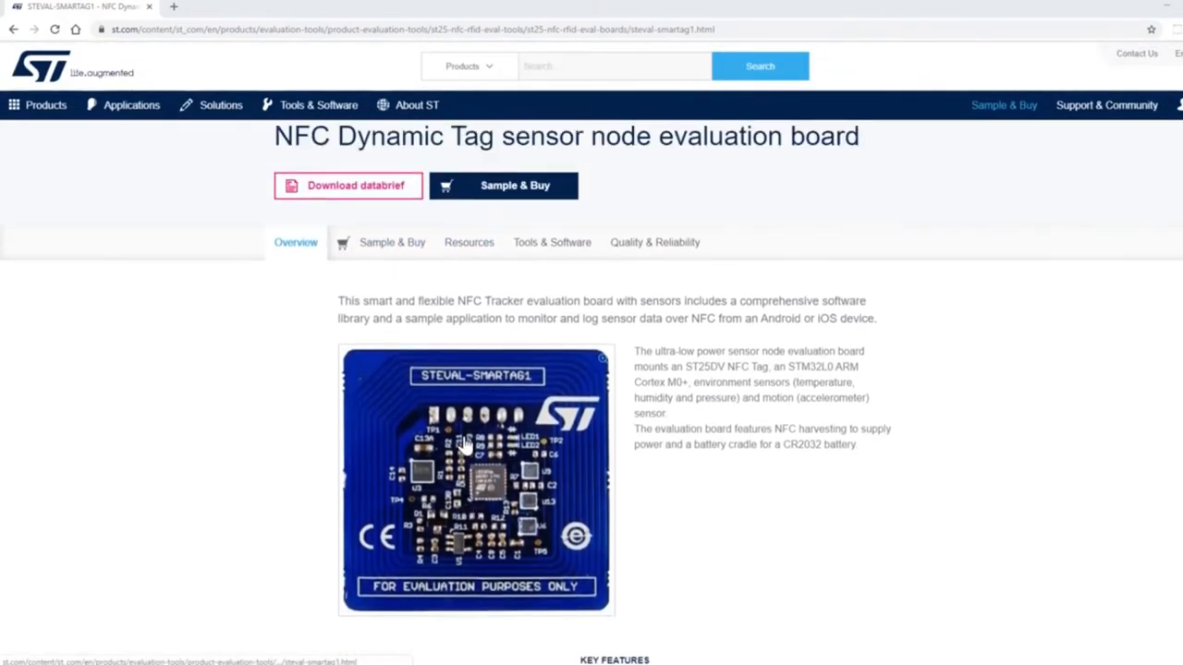
mouse_move(432, 416)
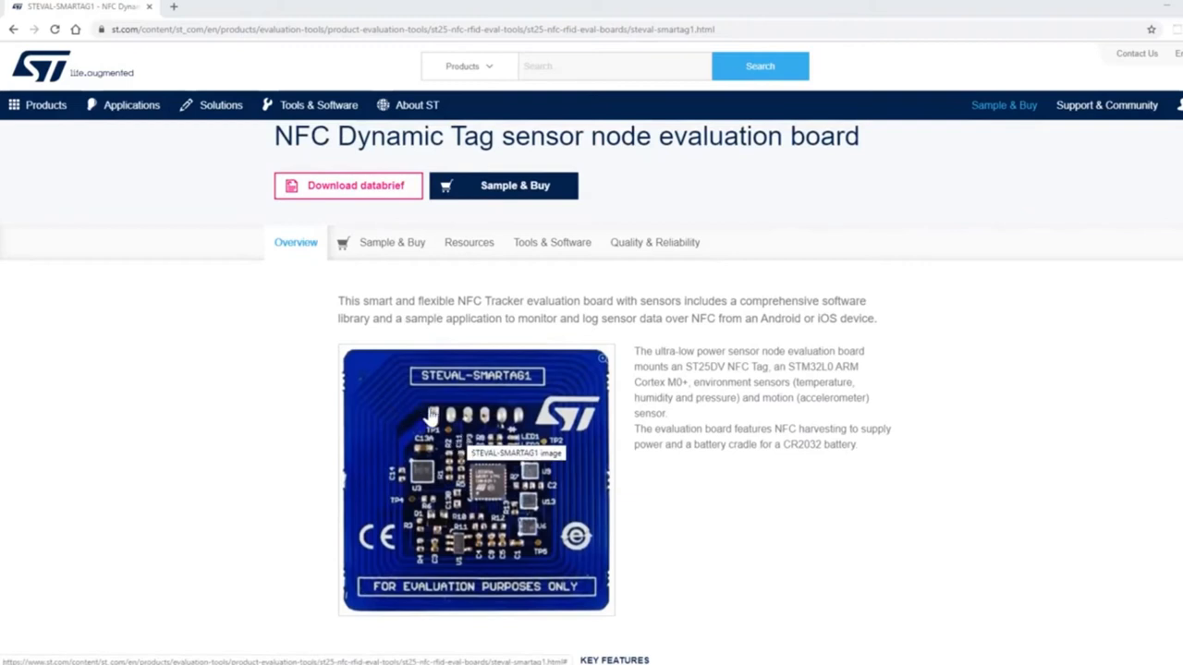
mouse_move(386, 289)
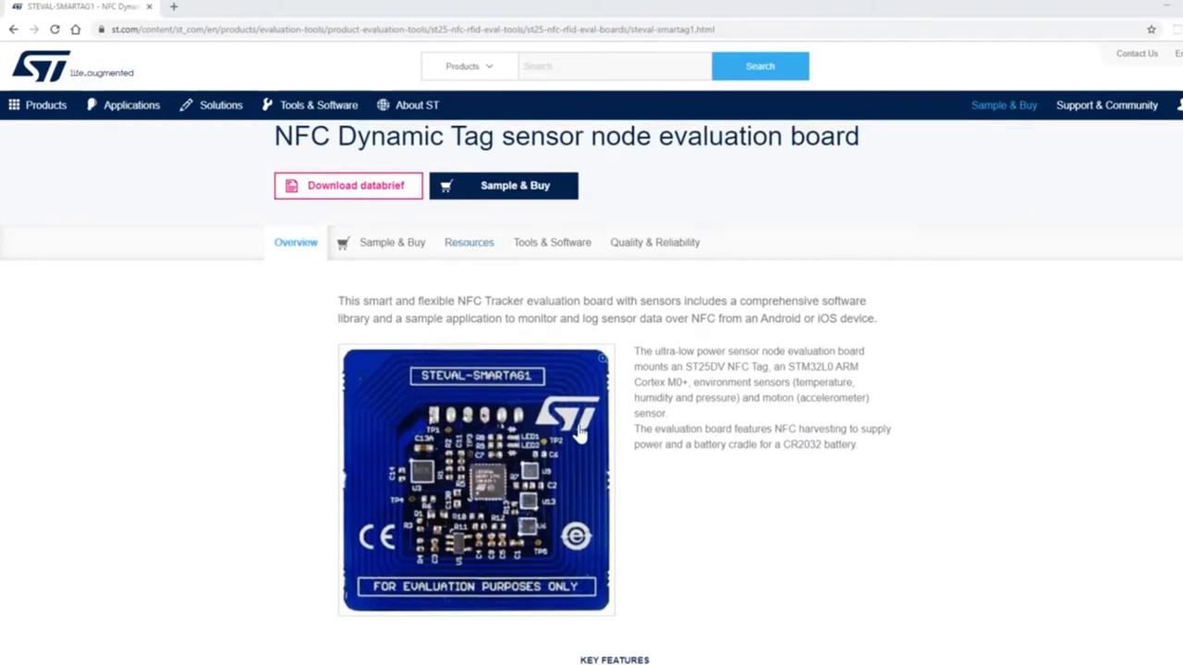
mouse_move(434, 539)
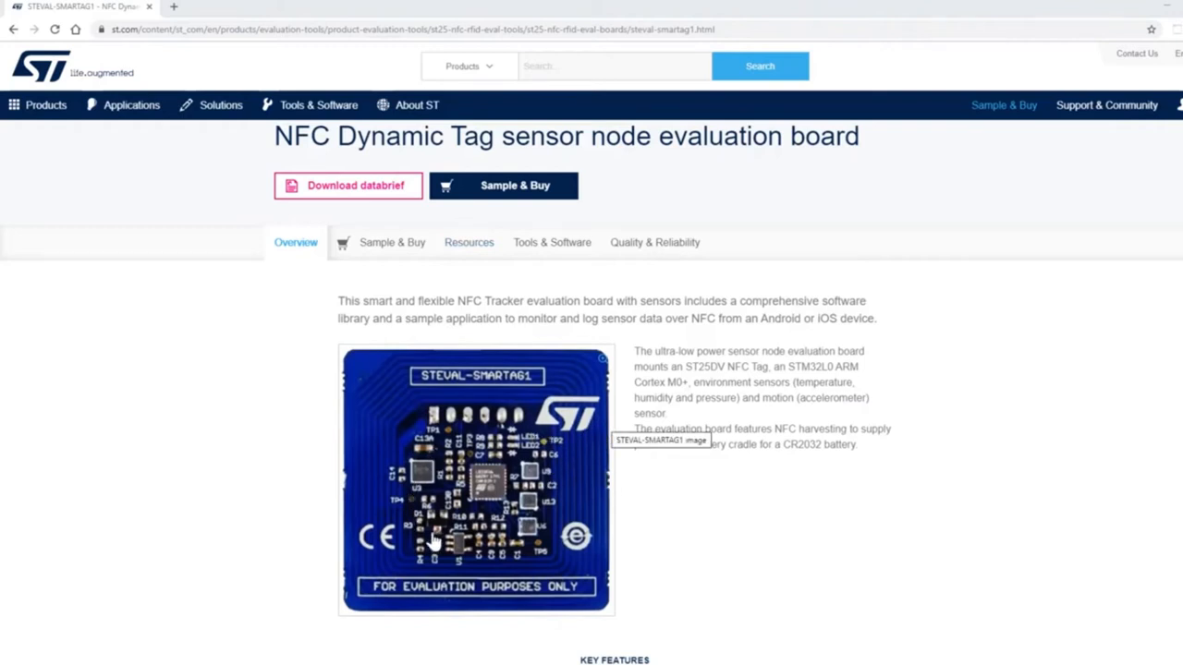
mouse_move(484, 488)
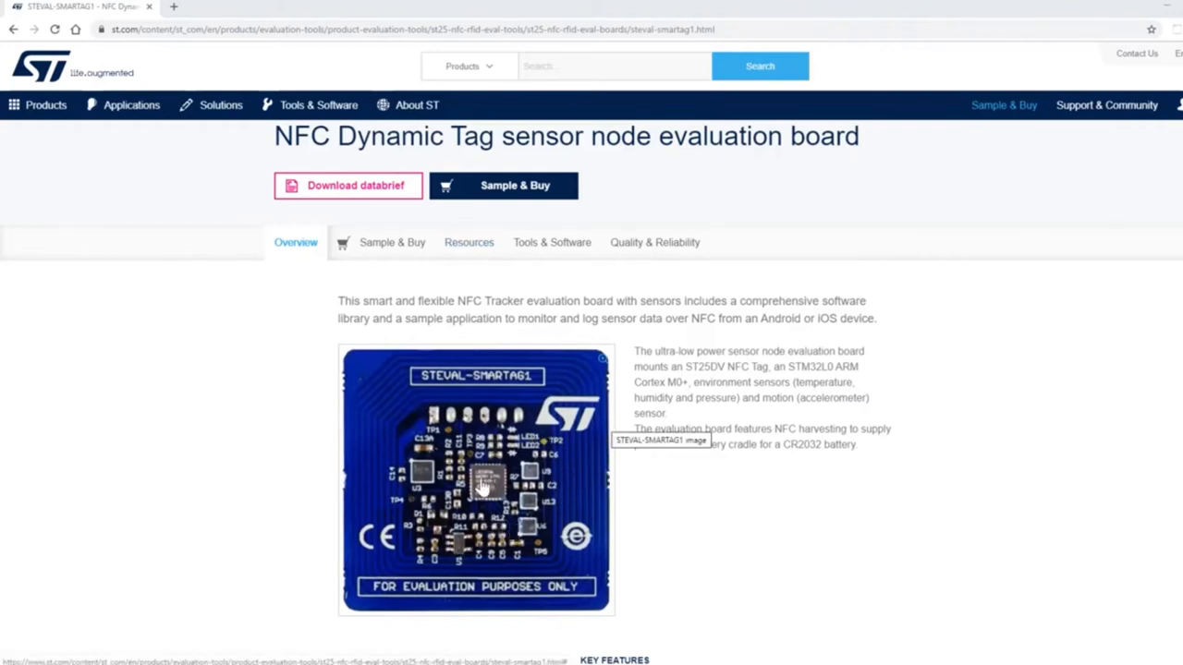
mouse_move(564, 495)
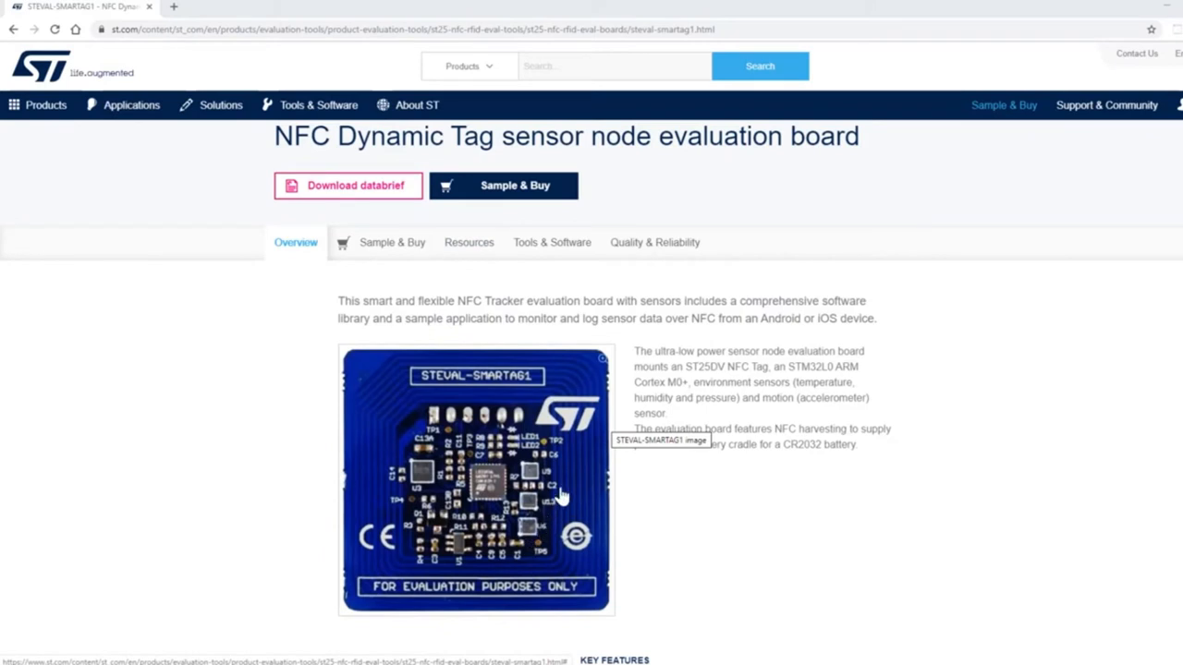
mouse_move(517, 460)
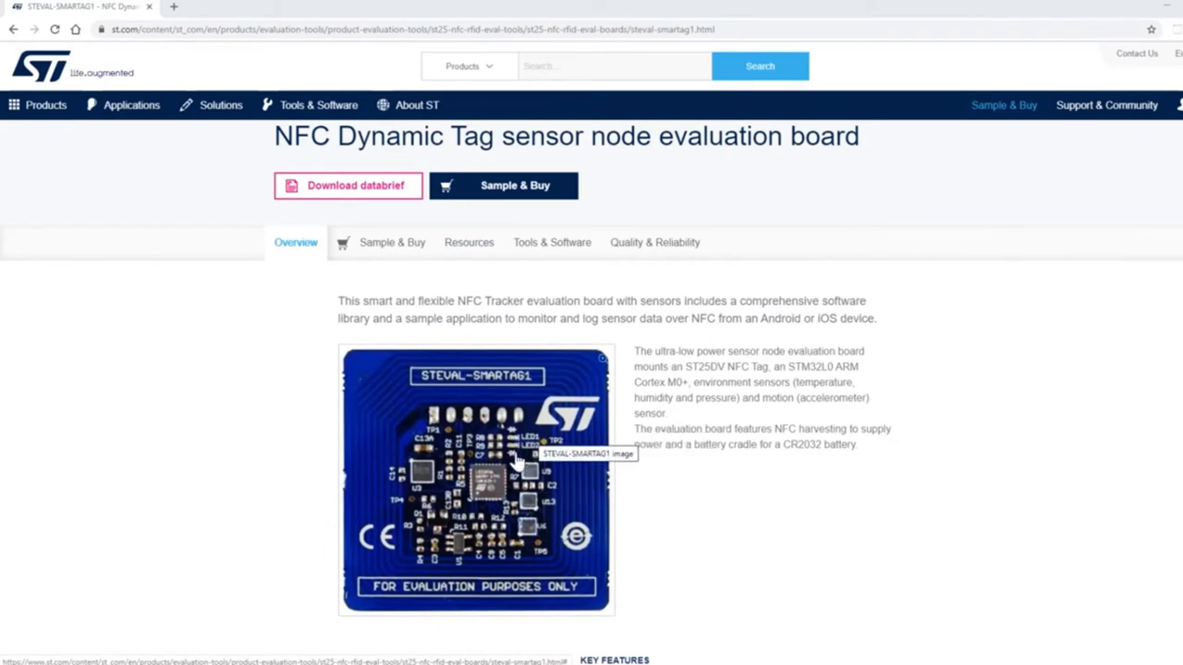
mouse_move(458, 496)
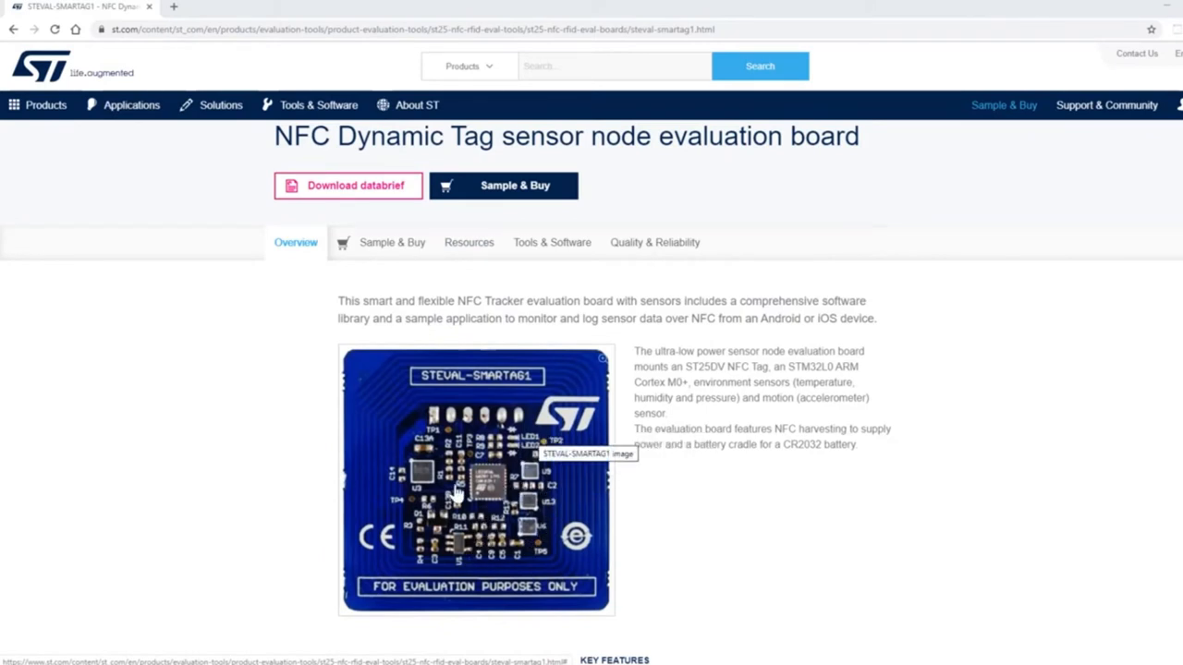
mouse_move(528, 518)
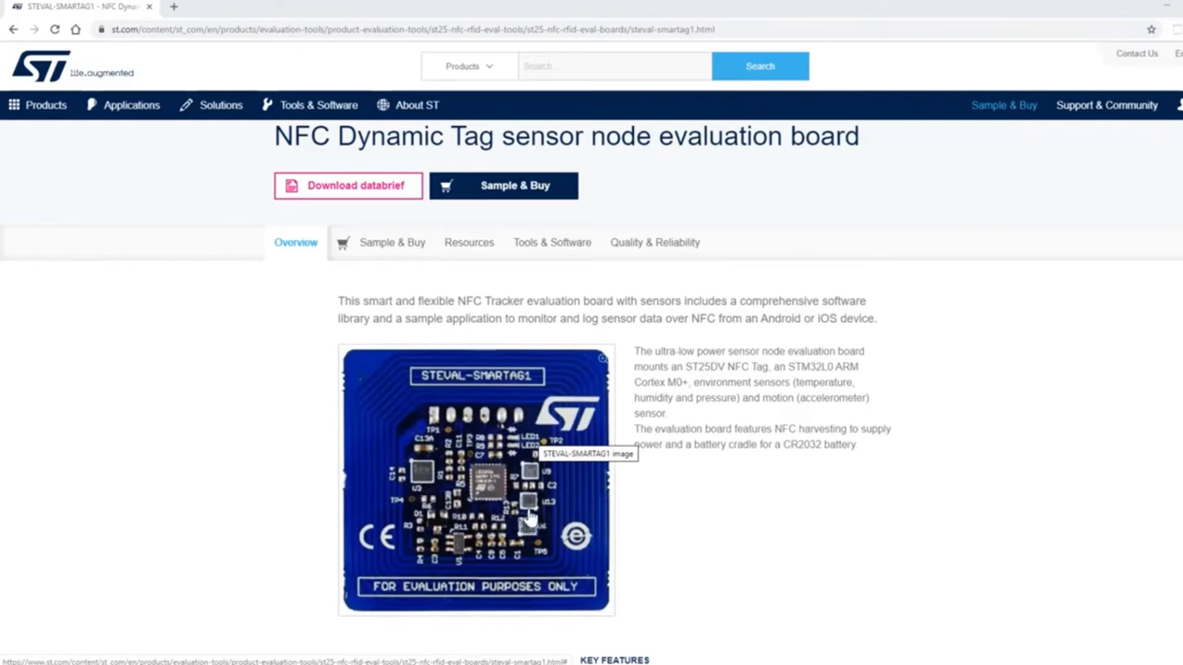
mouse_move(545, 536)
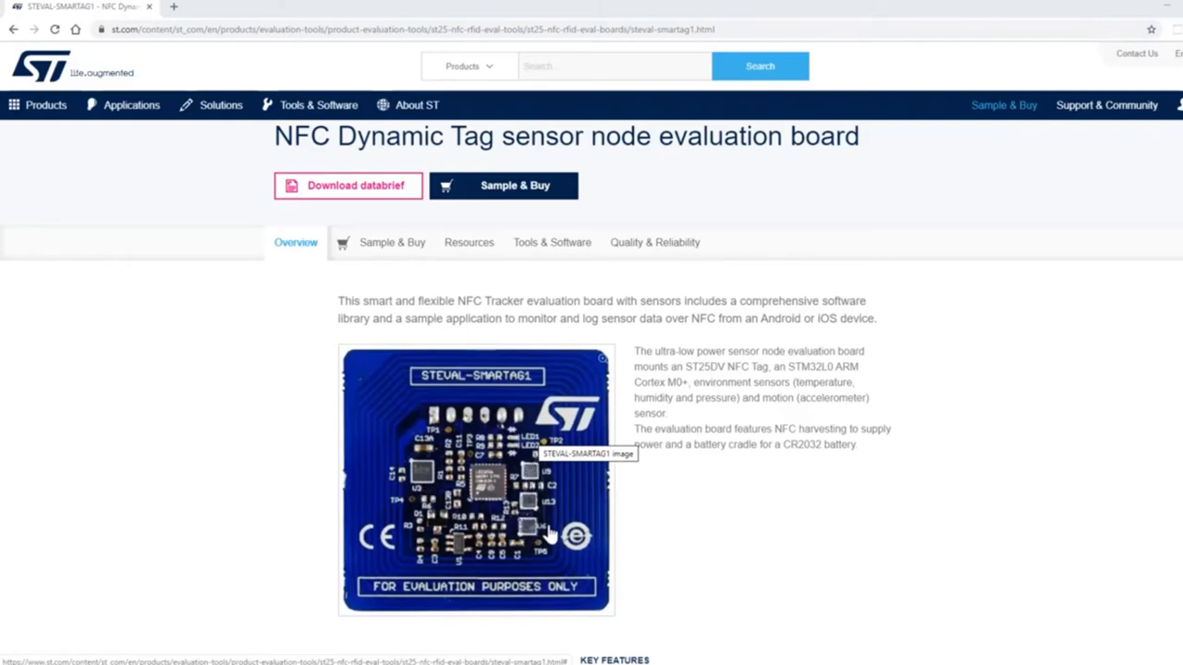
mouse_move(534, 543)
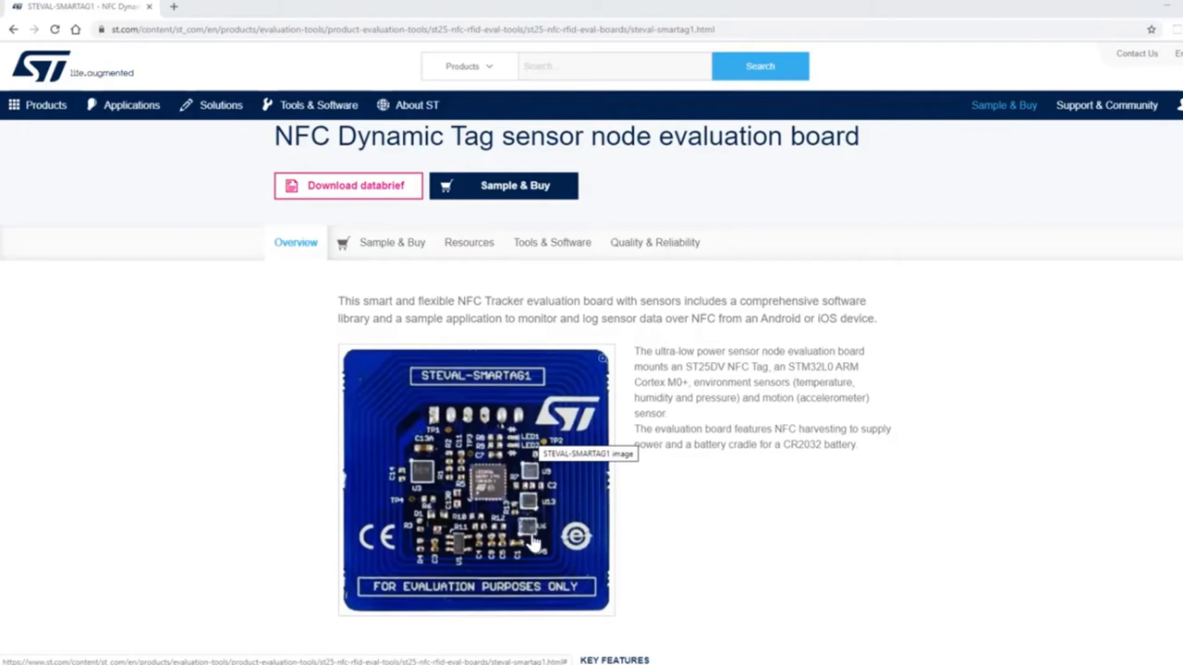
mouse_move(536, 507)
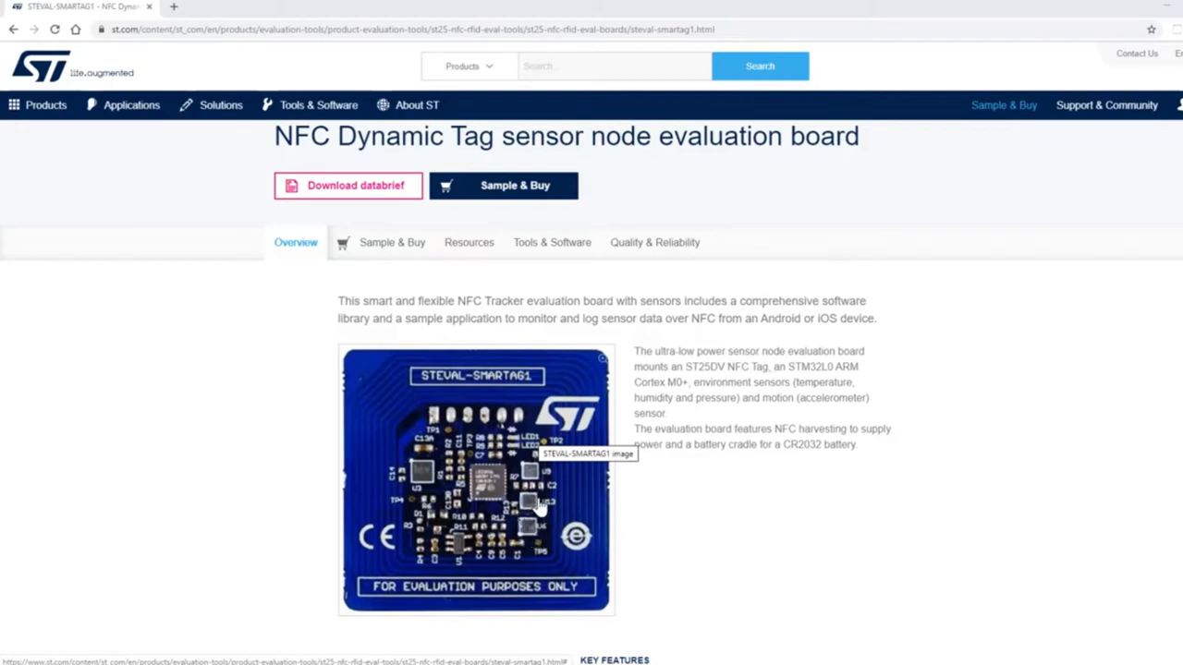
mouse_move(534, 508)
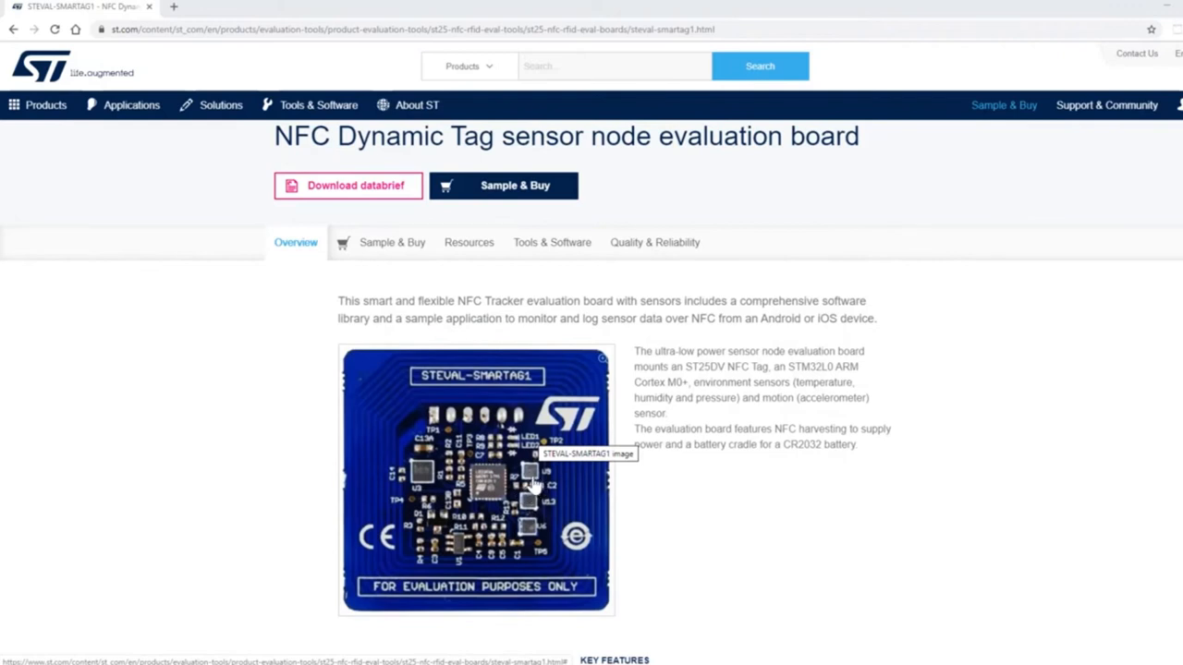
mouse_move(497, 428)
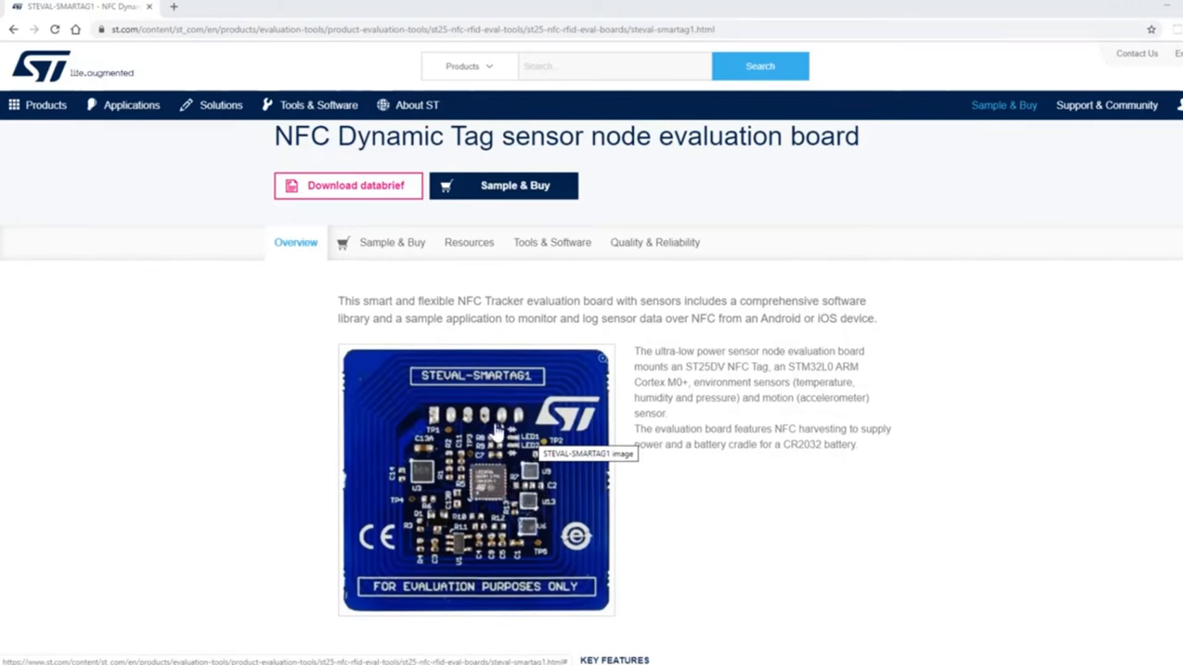
mouse_move(403, 370)
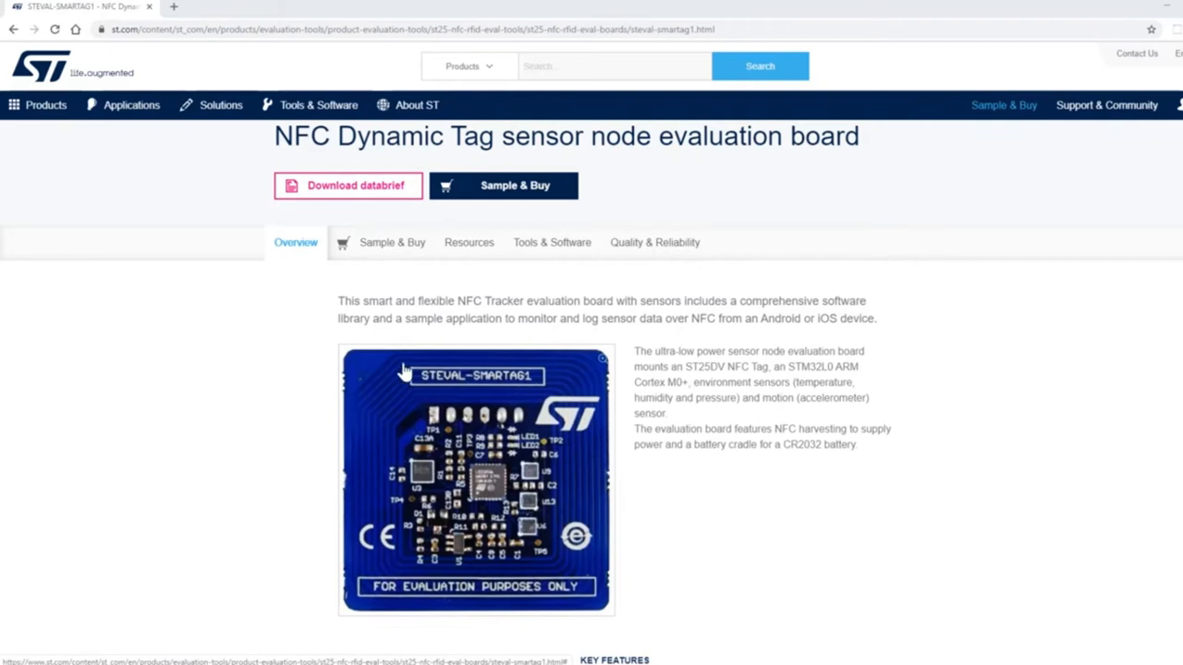
mouse_move(517, 540)
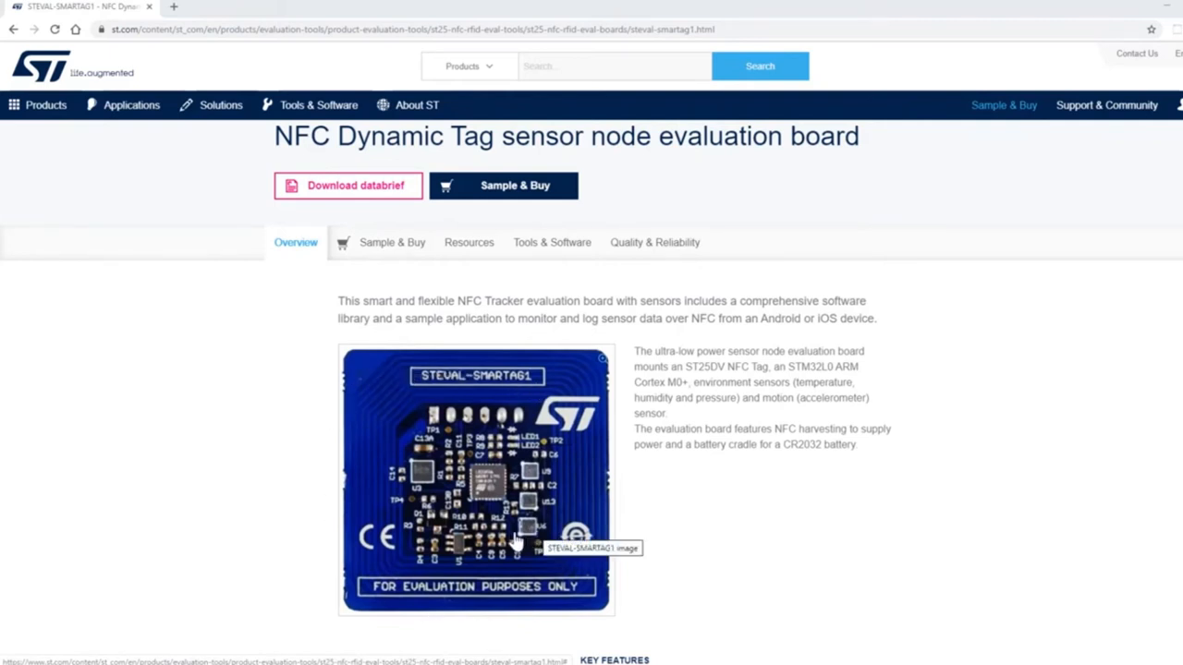
mouse_move(488, 540)
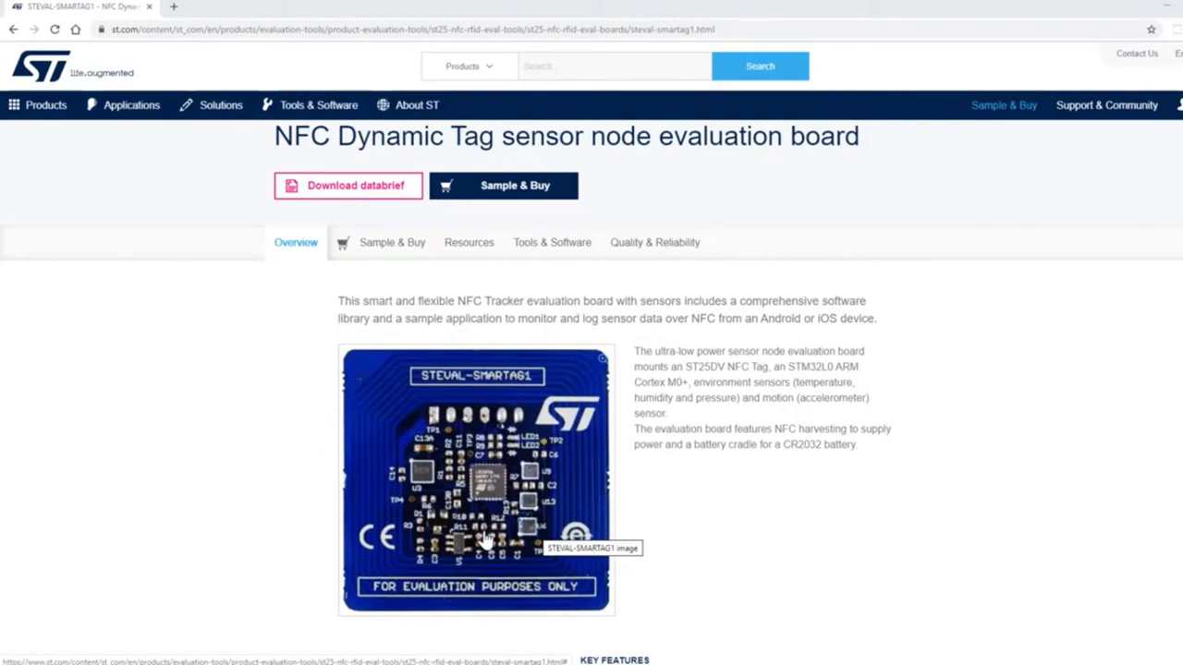
mouse_move(551, 547)
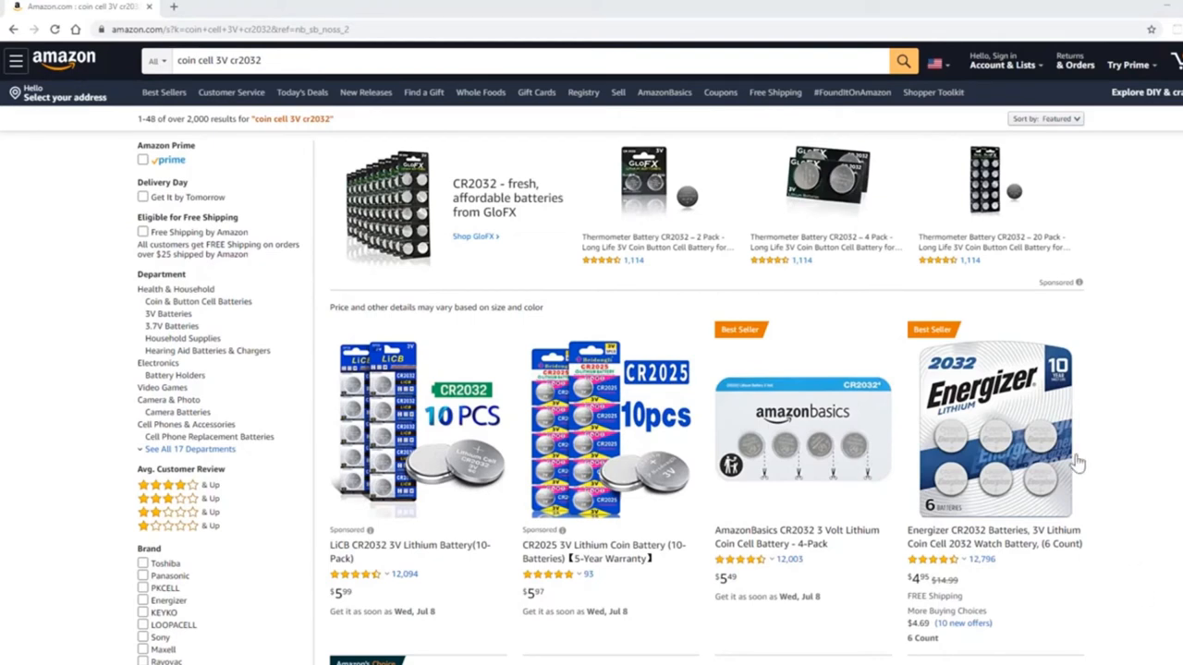
mouse_move(490, 274)
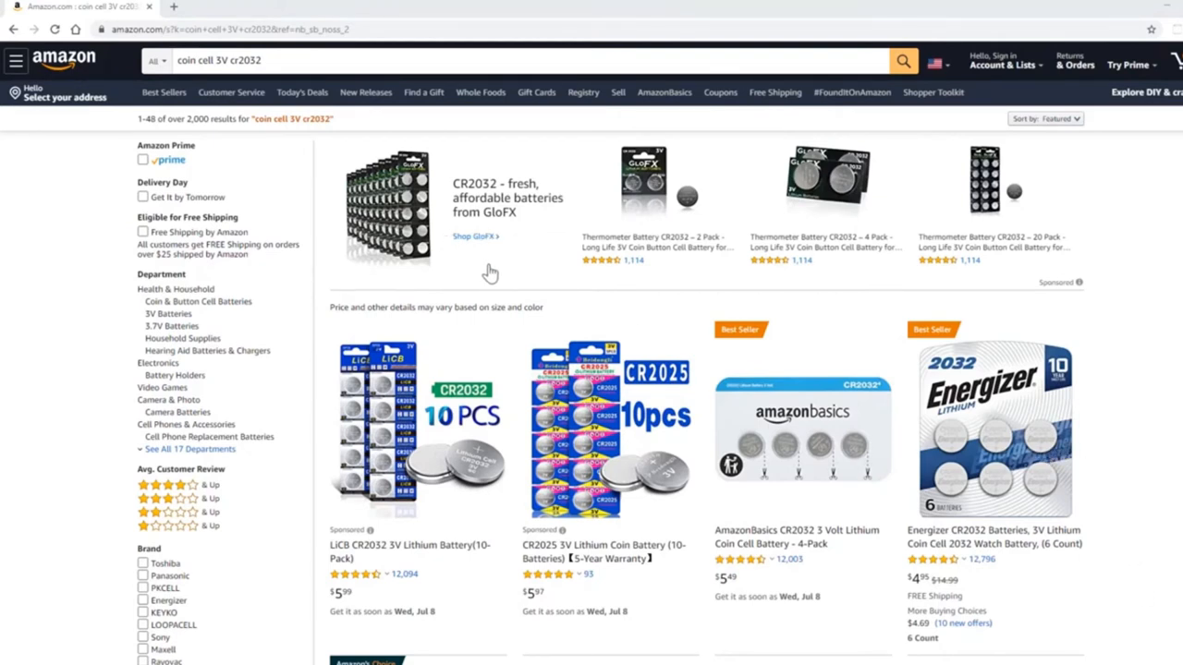
mouse_move(614, 445)
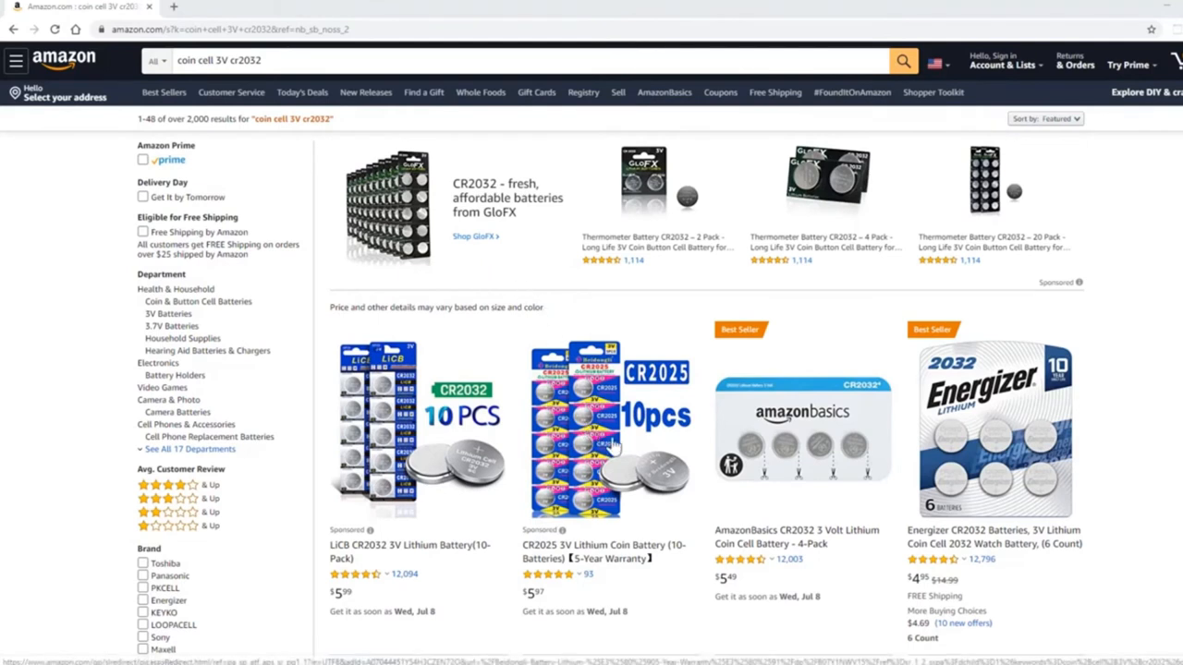
mouse_move(447, 527)
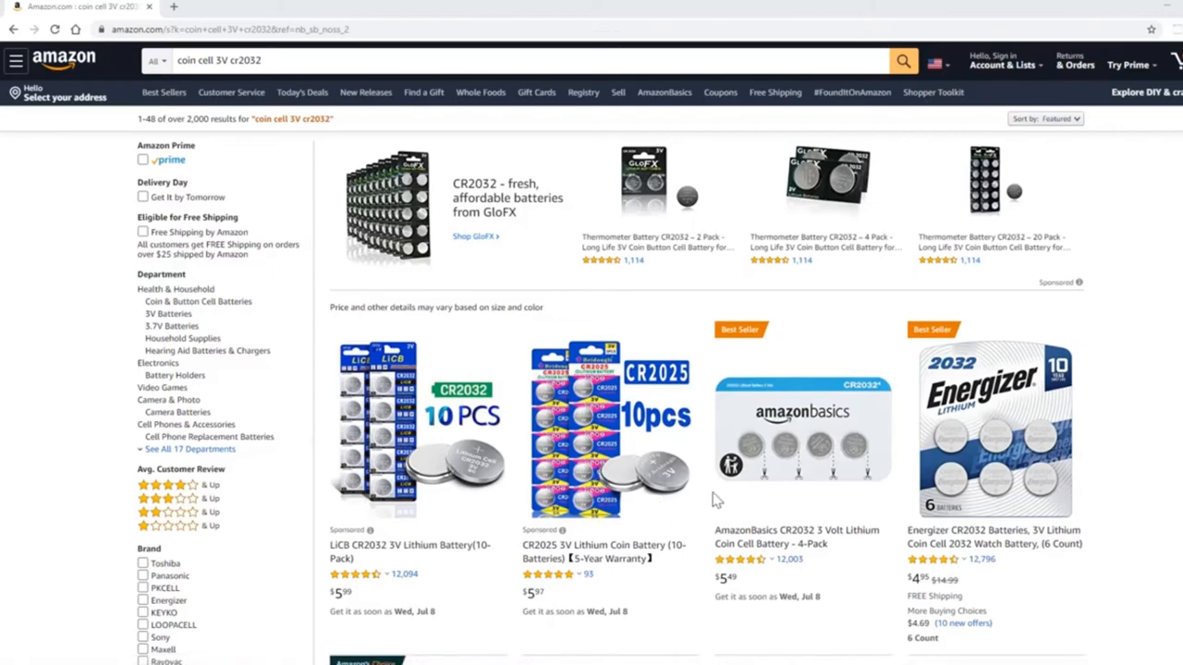
mouse_move(656, 536)
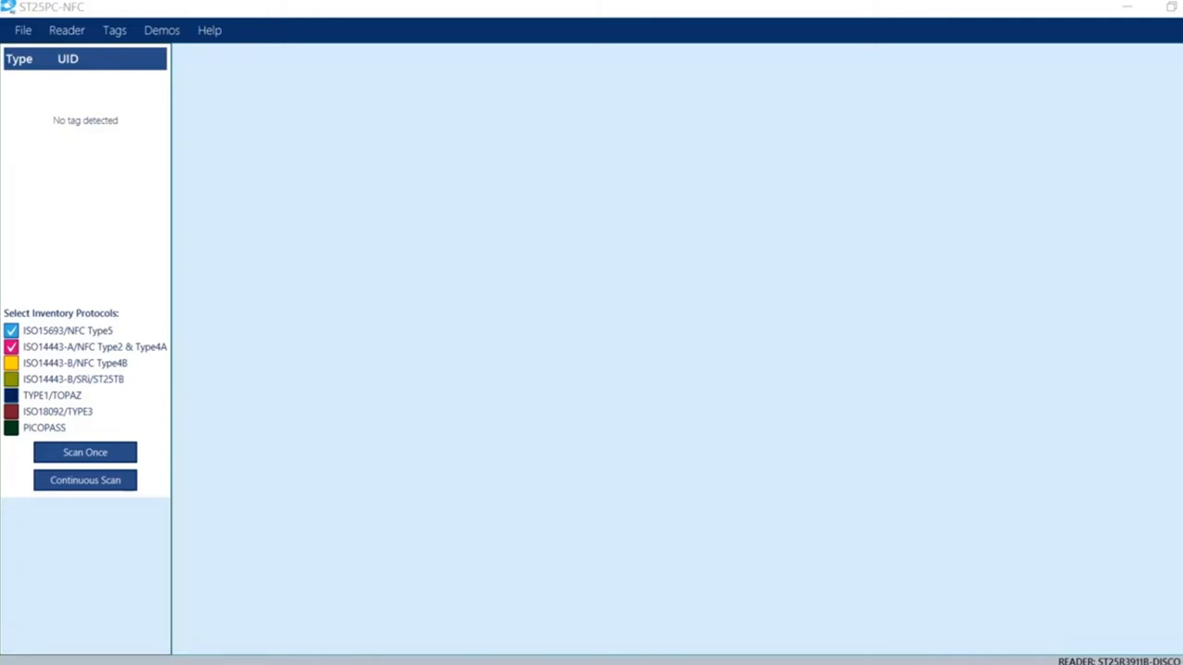
mouse_move(63, 562)
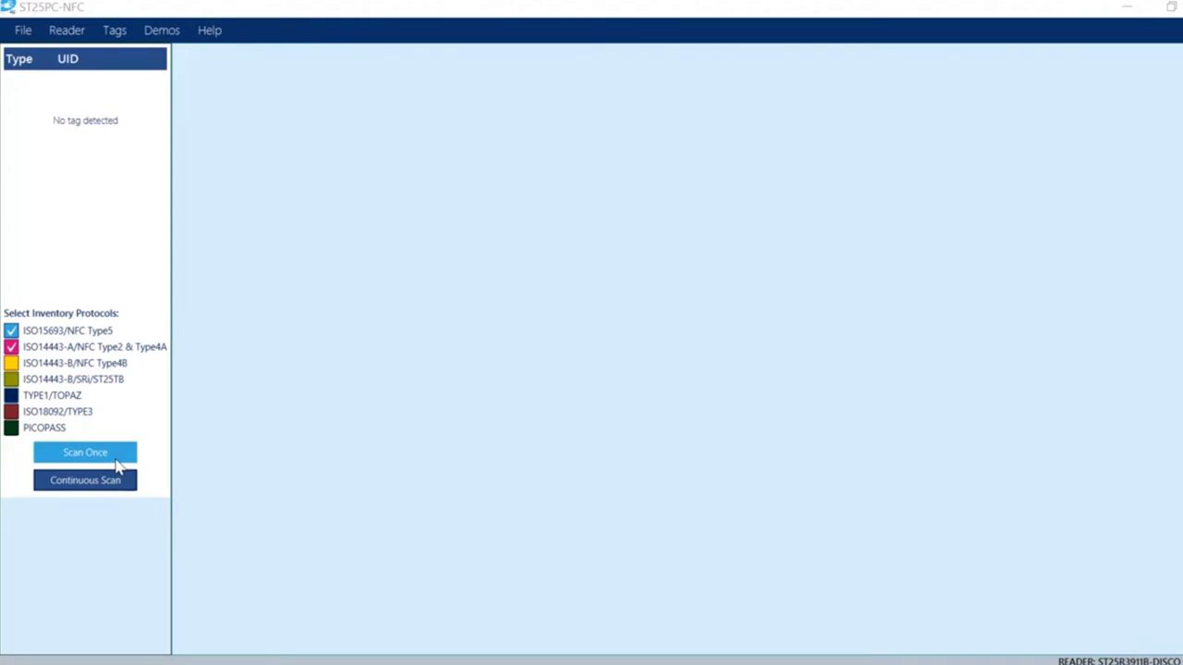
mouse_move(122, 462)
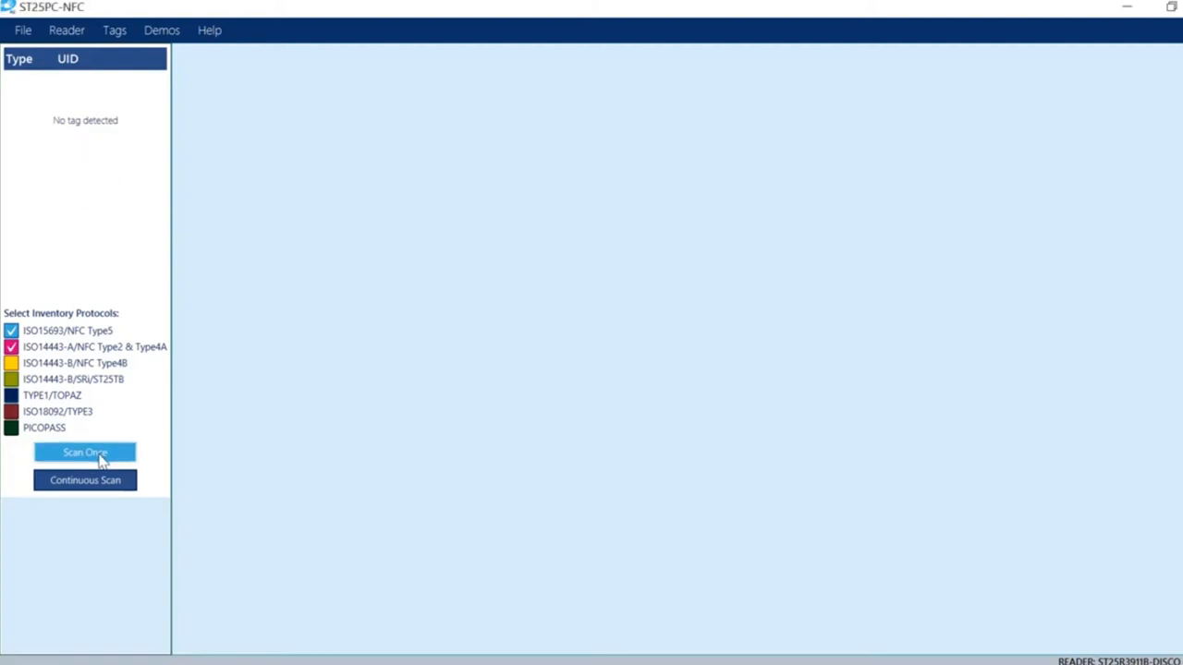
click(85, 451)
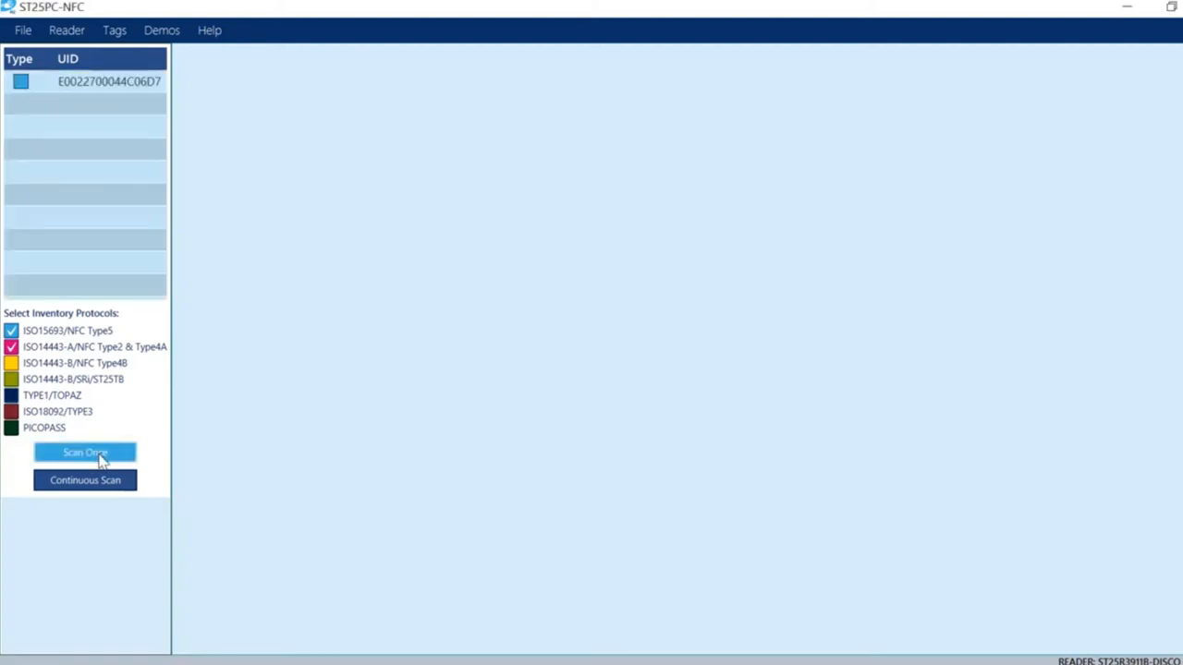
click(163, 29)
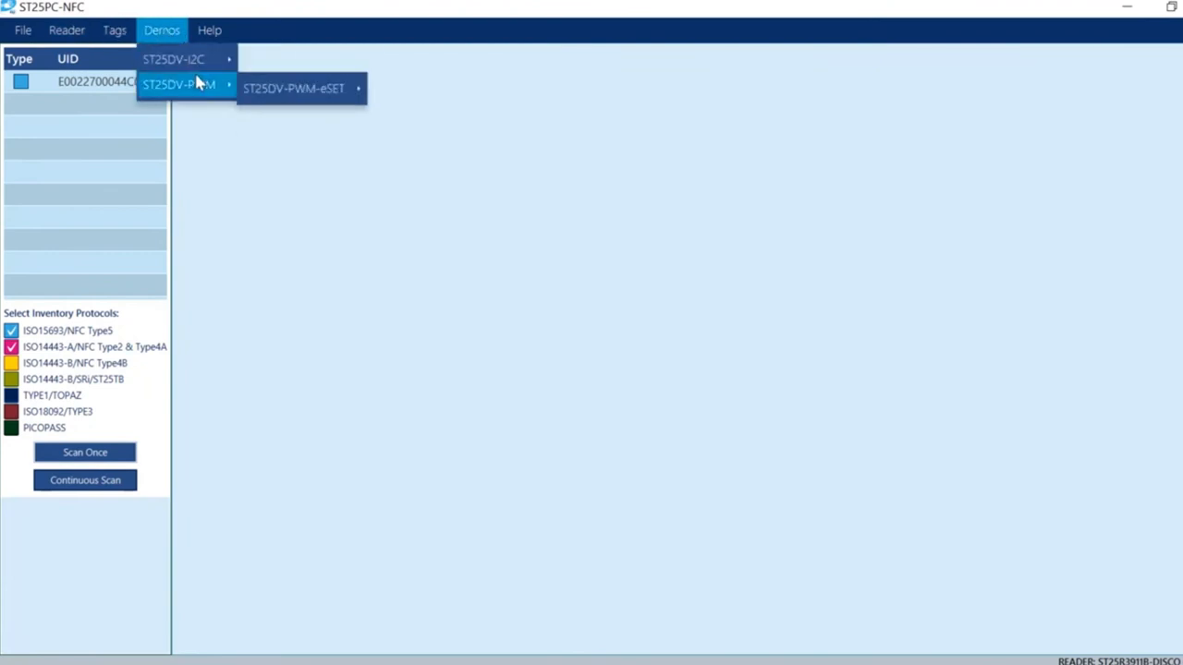
Launch the NFCSensorTAG demo and read the tag's current configuration.
click(292, 88)
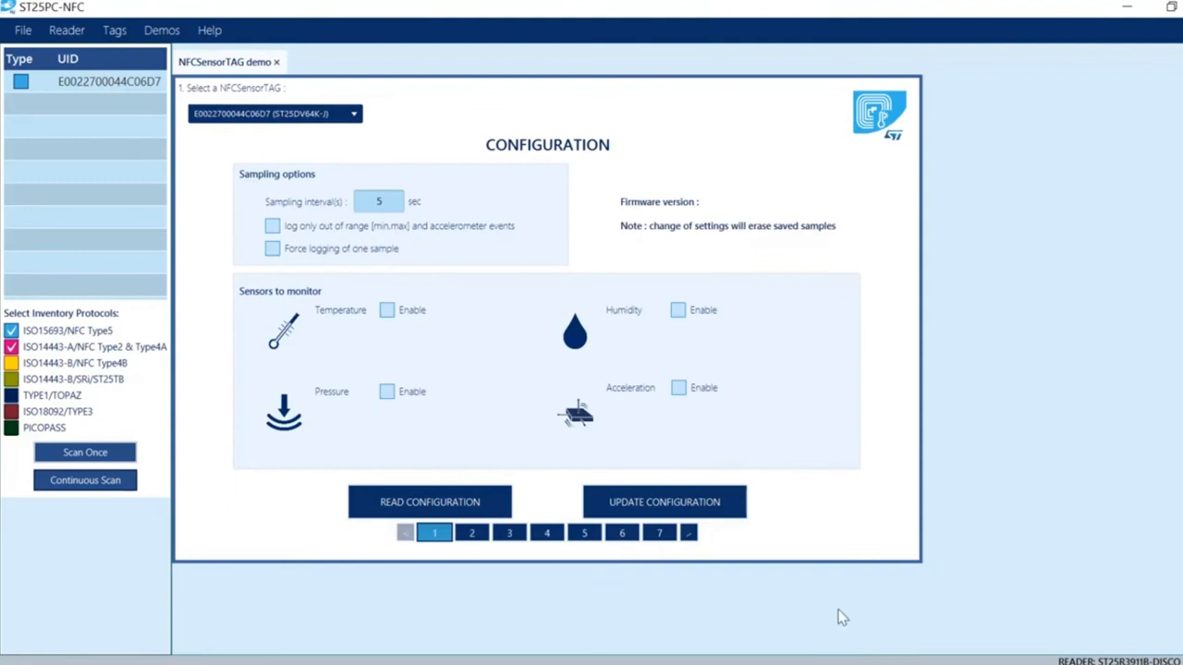
mouse_move(687, 610)
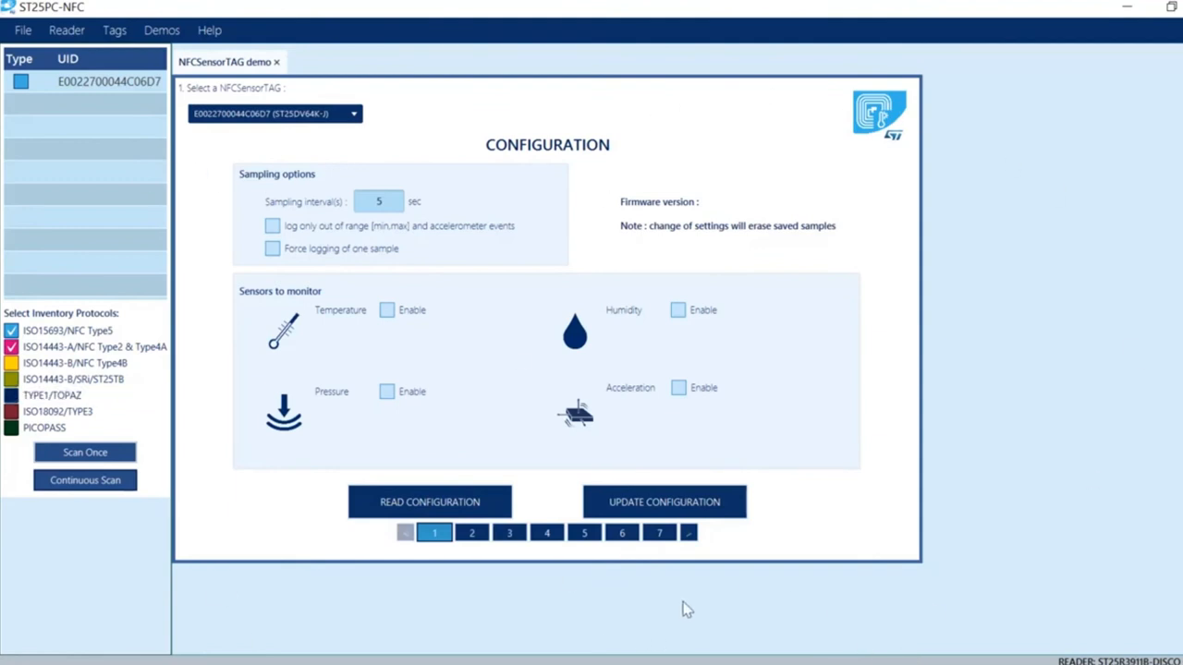
mouse_move(770, 611)
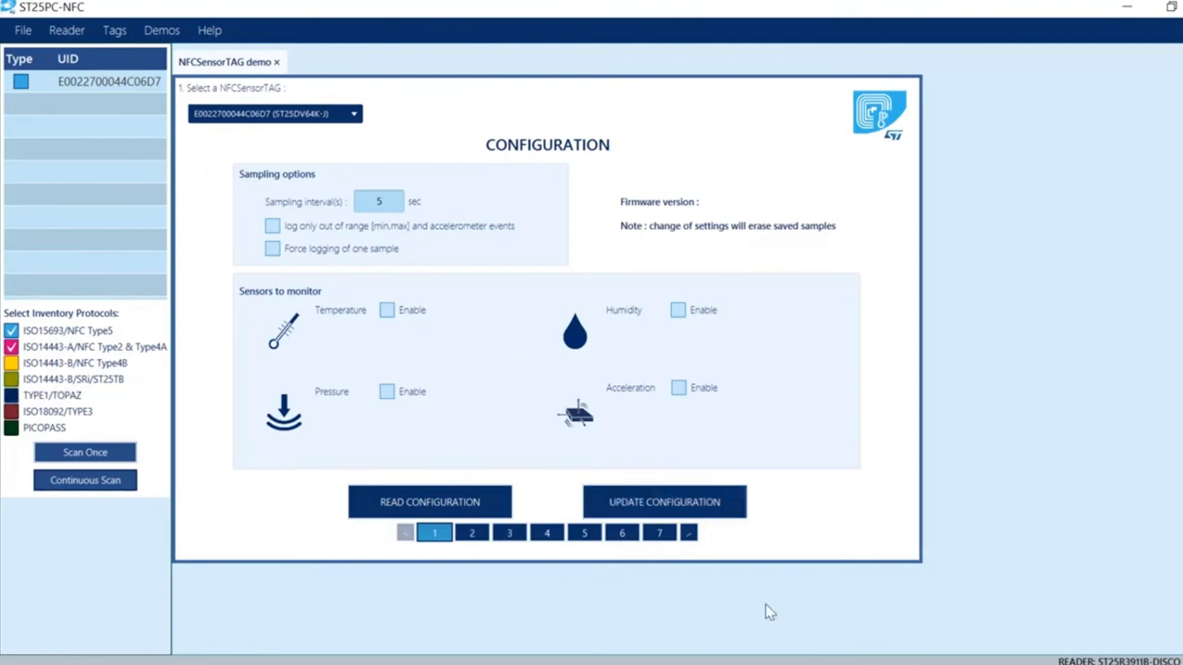
click(428, 503)
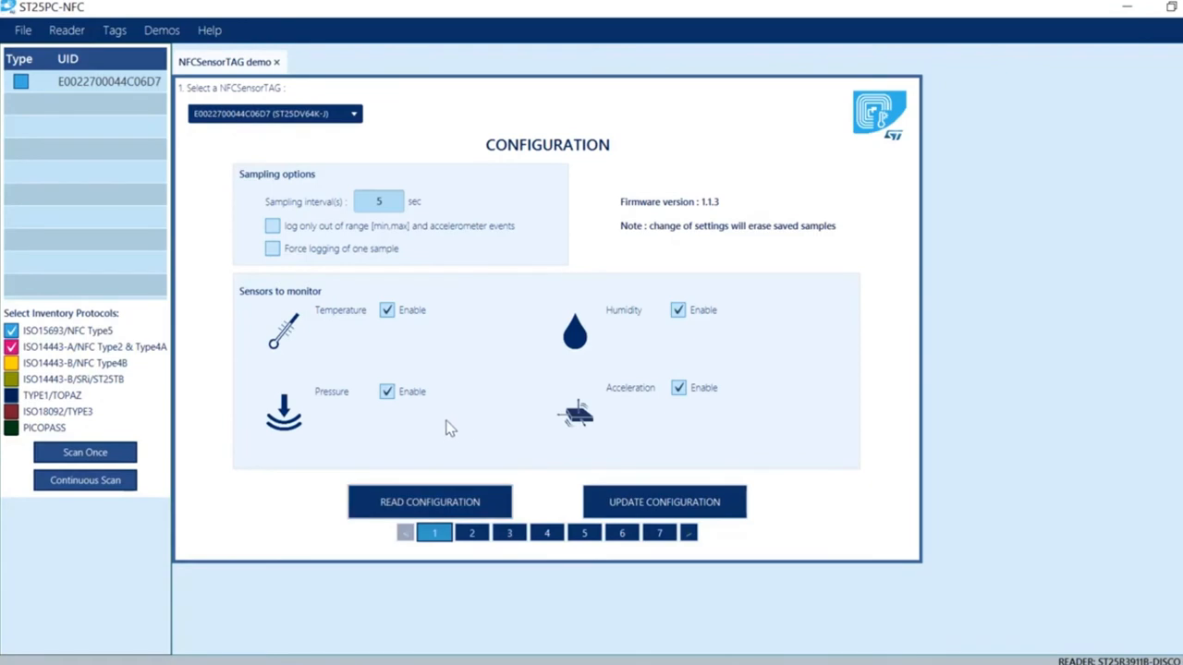
mouse_move(454, 451)
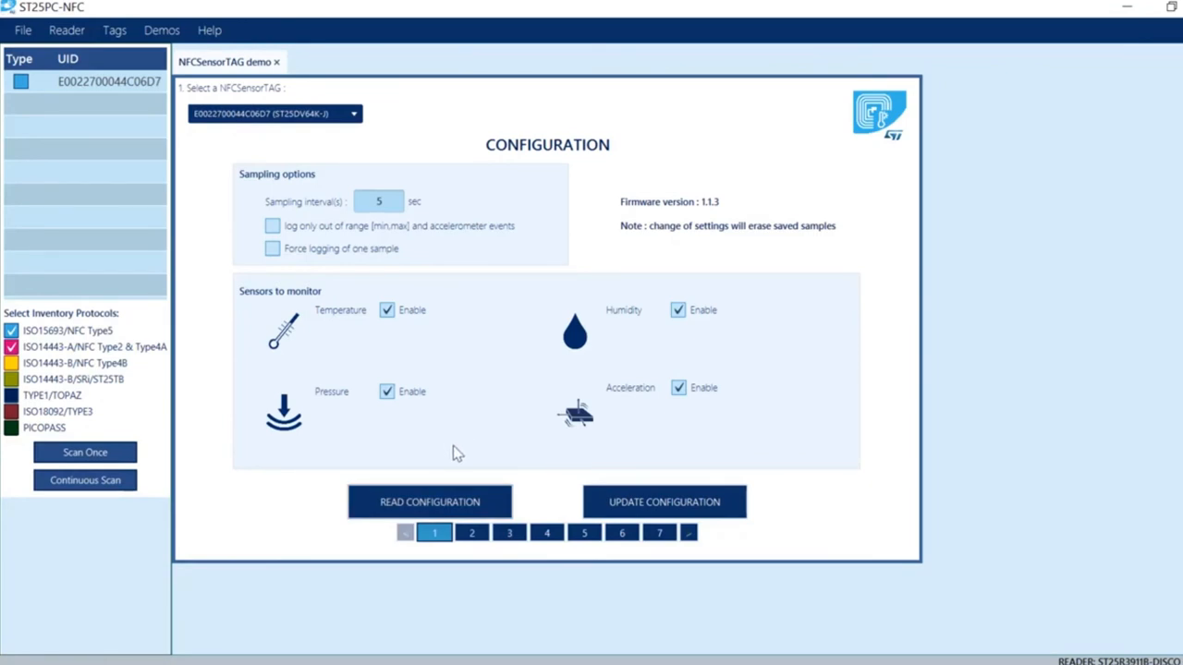
mouse_move(466, 458)
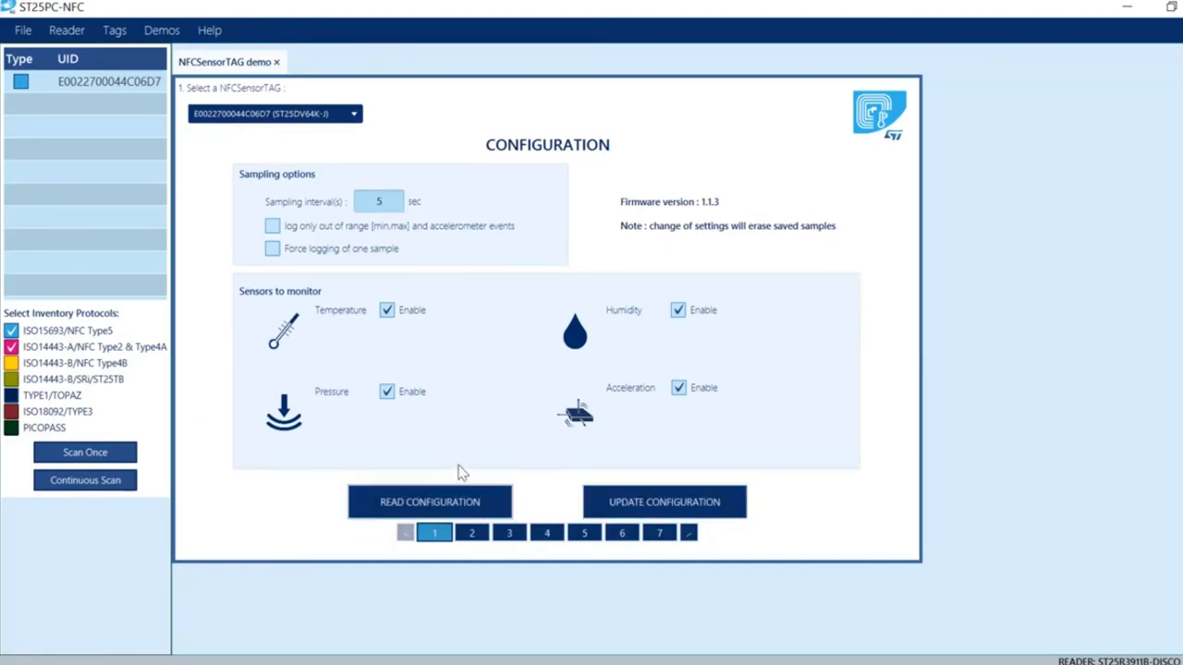
mouse_move(452, 424)
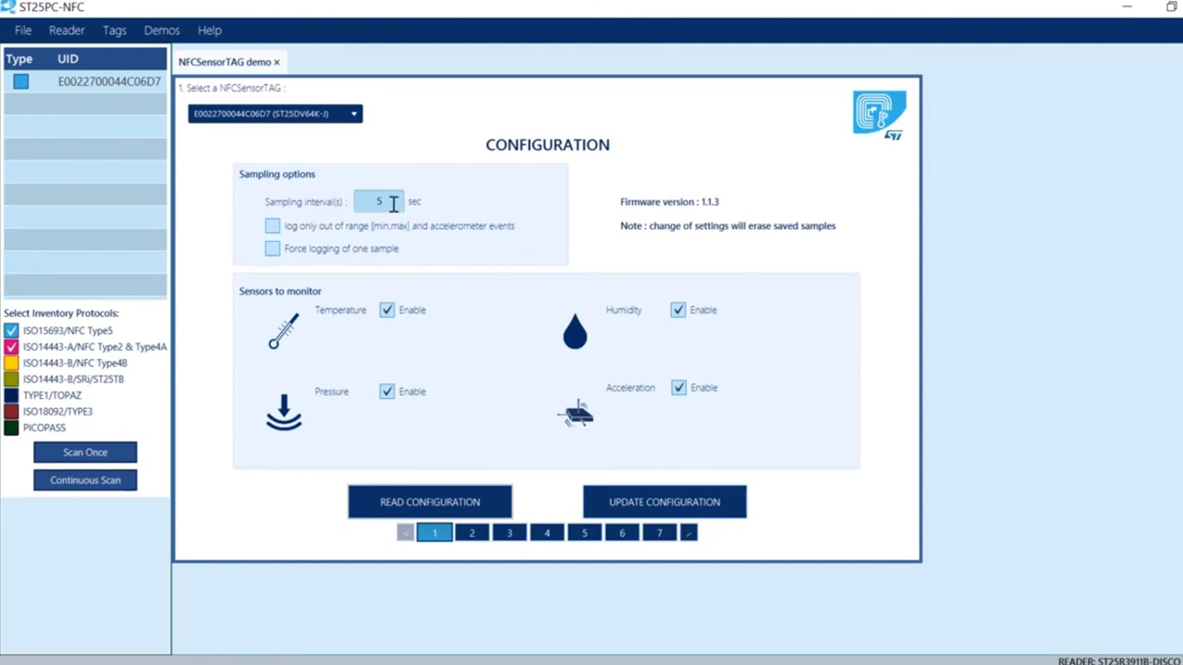
Set the sampling interval to 1 sec and write the updated configuration to the tag.
text(1)
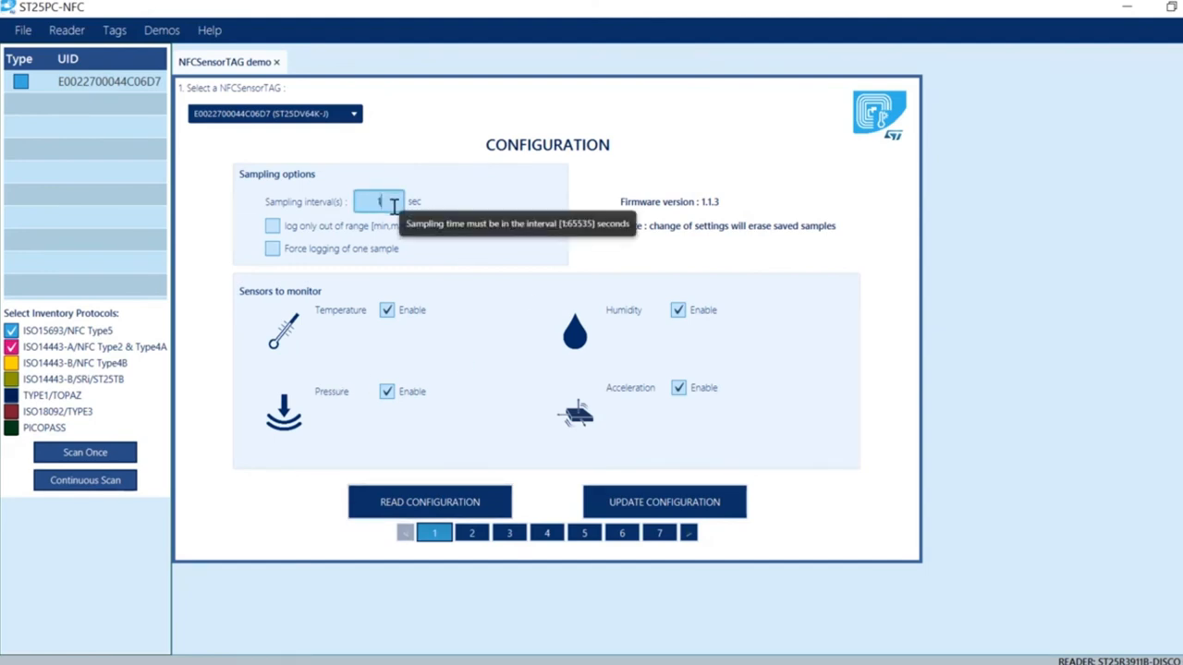
click(663, 502)
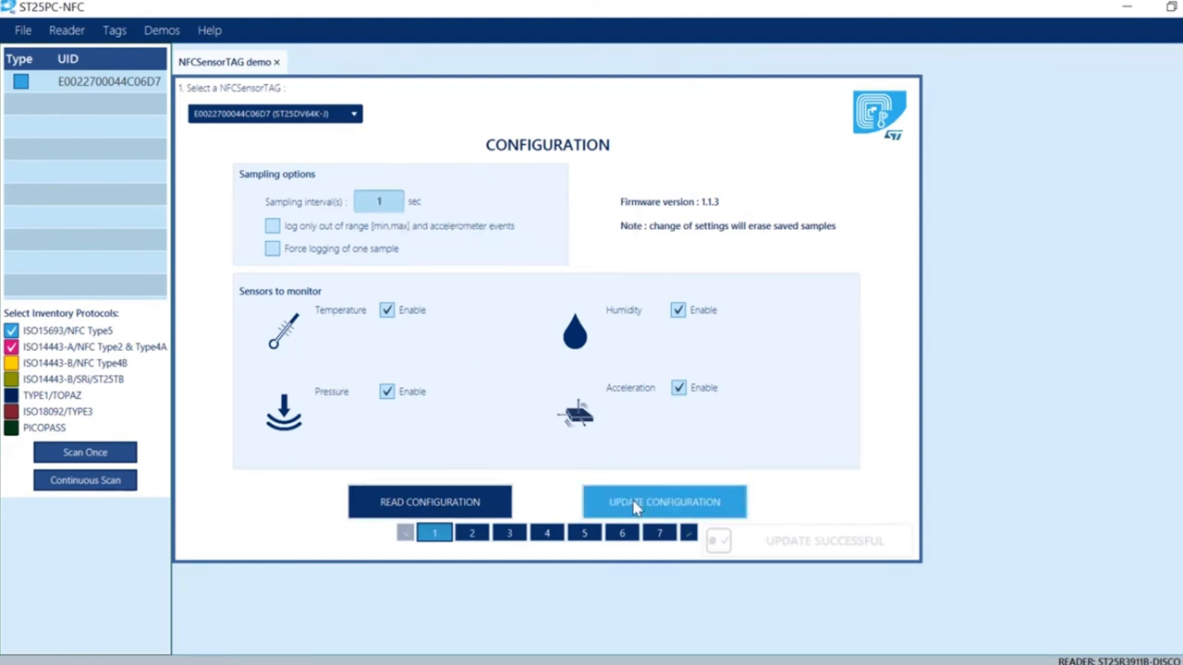
click(663, 502)
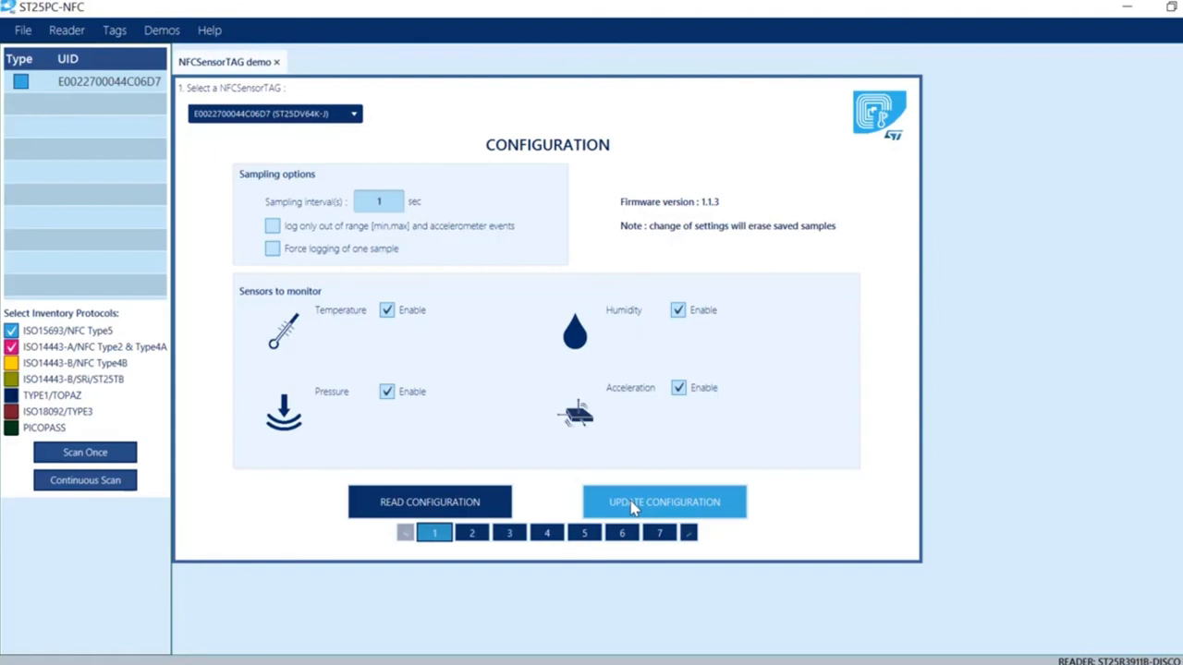
mouse_move(636, 518)
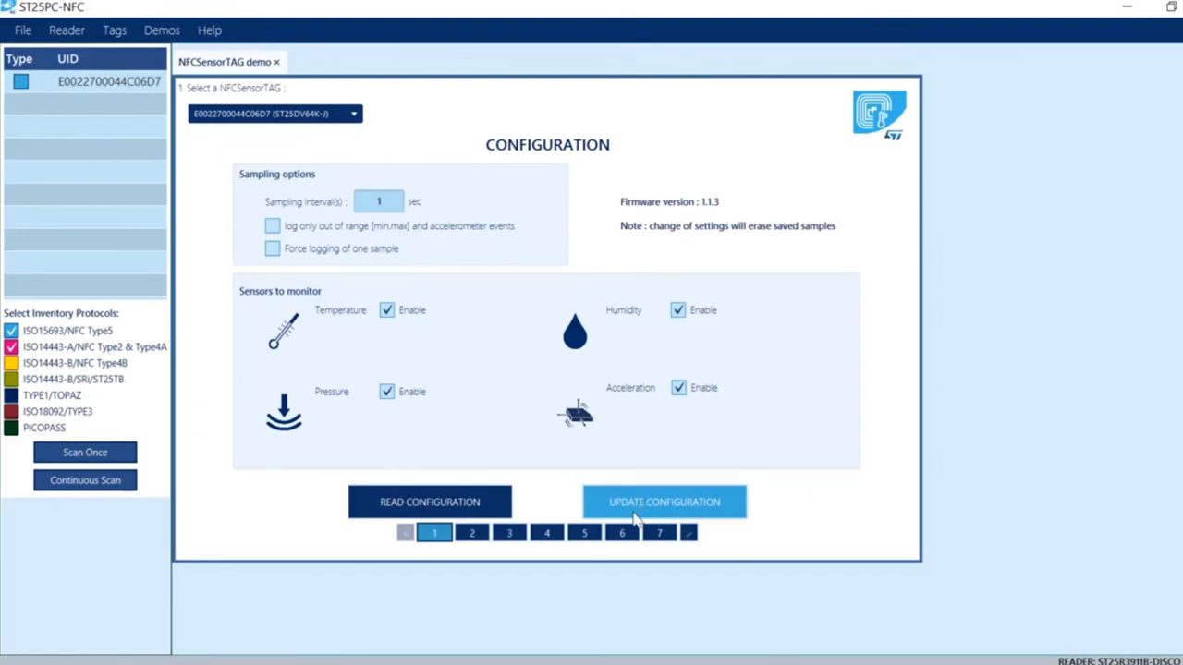